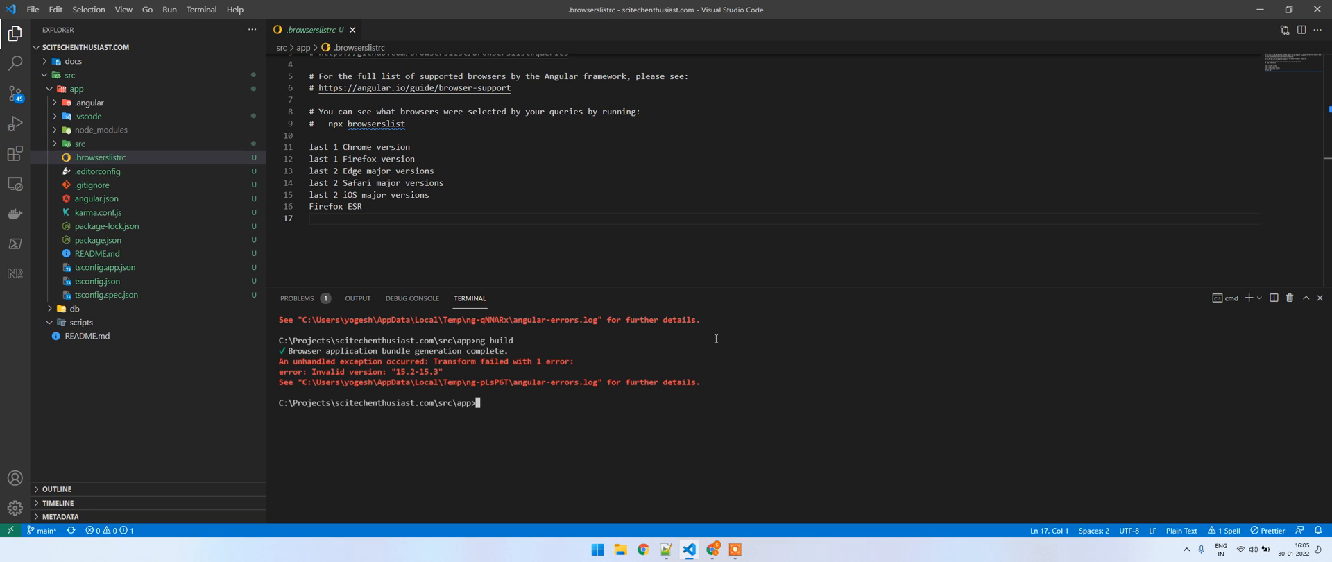
{"action": "mouse_move", "coordinate": [397, 420]}
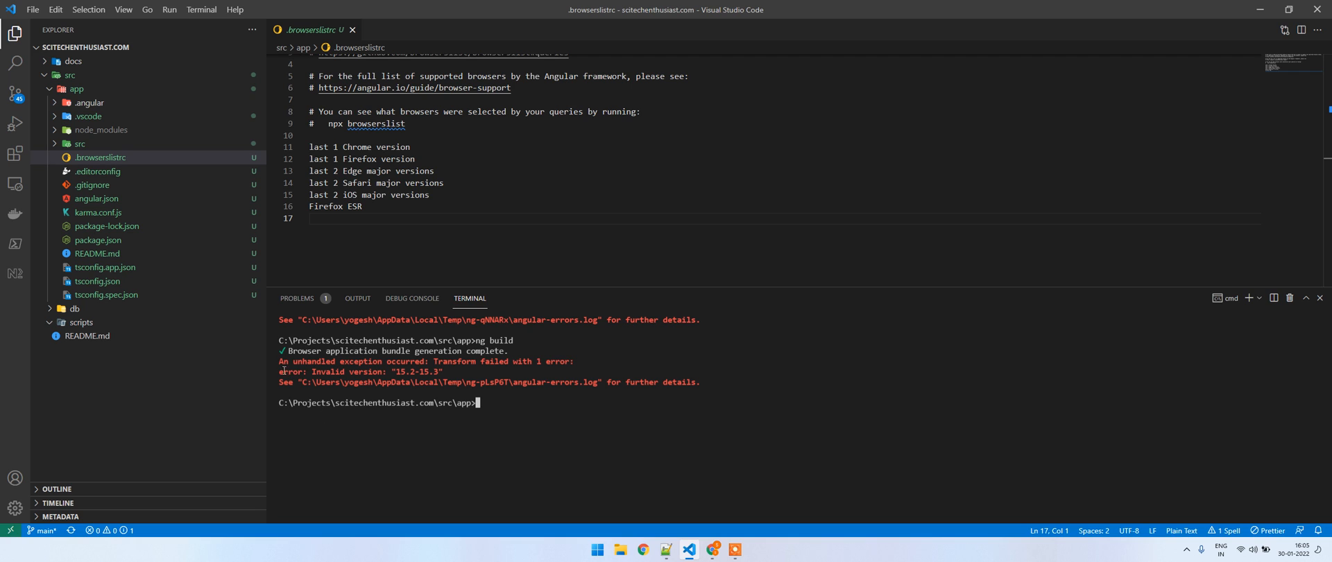
Select the 'Invalid version: "15.2-15.3"' error message in the failed build output.
{"action": "left_click_drag", "start_coordinate": [280, 372], "coordinate": [440, 372]}
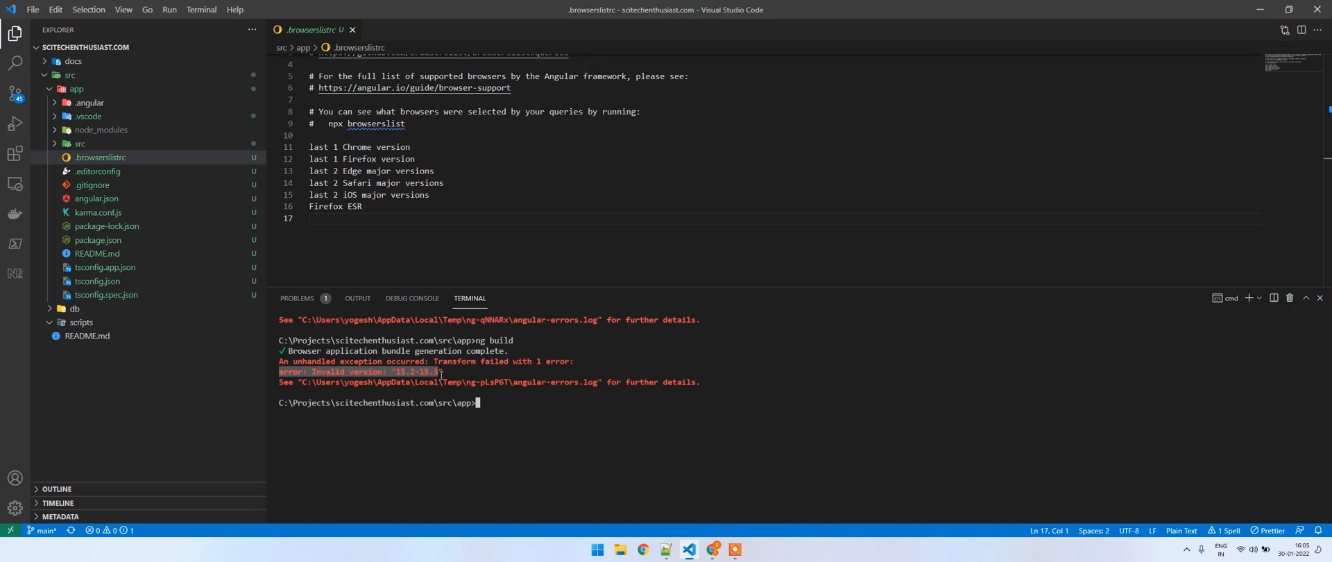
{"action": "mouse_move", "coordinate": [533, 450]}
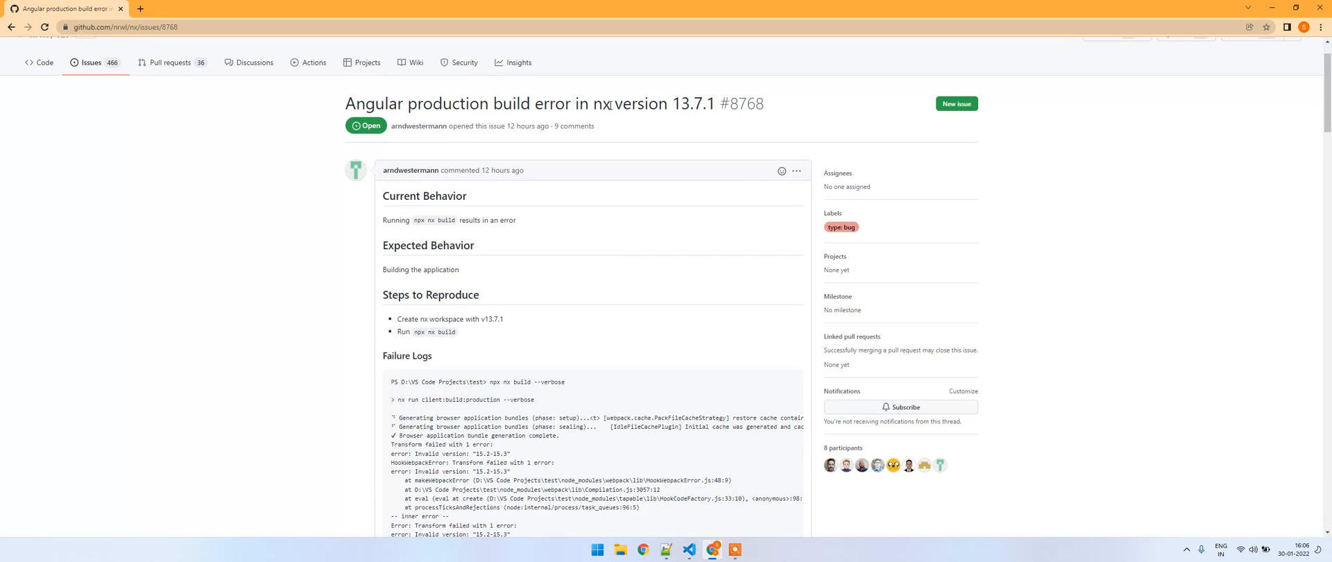
Scroll through the nx issue #8768 comments to the 'not ios_saf / not safari 15.2-15.3' workaround.
{"action": "left_click", "coordinate": [688, 549]}
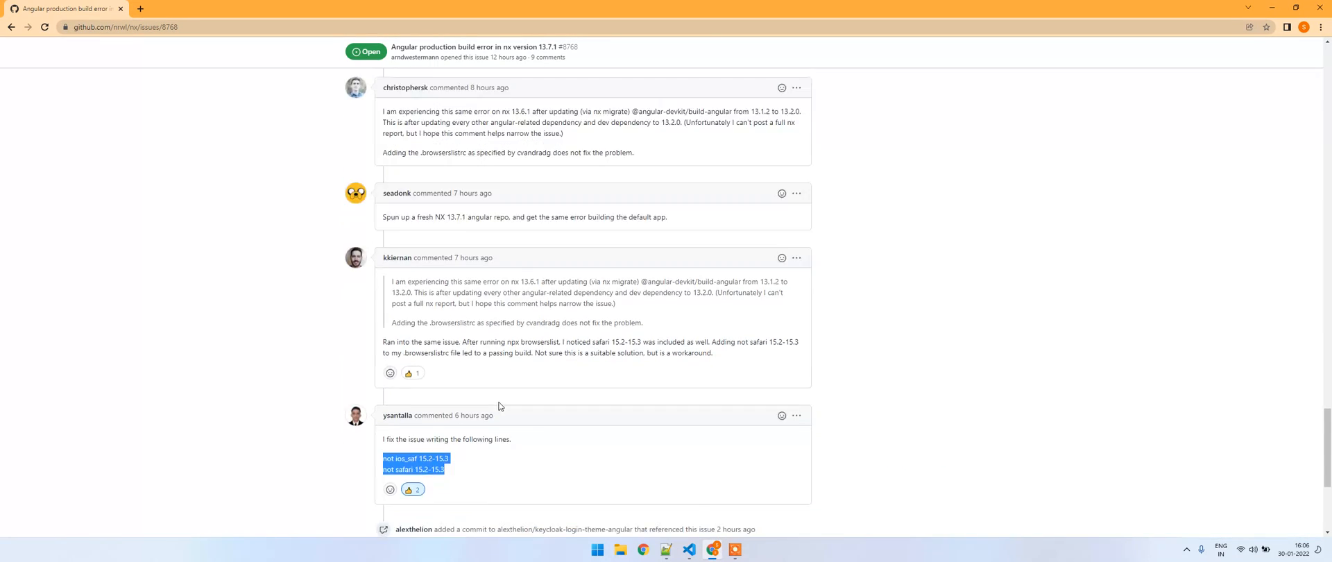
{"action": "scroll", "scroll_direction": "down", "scroll_amount": 3}
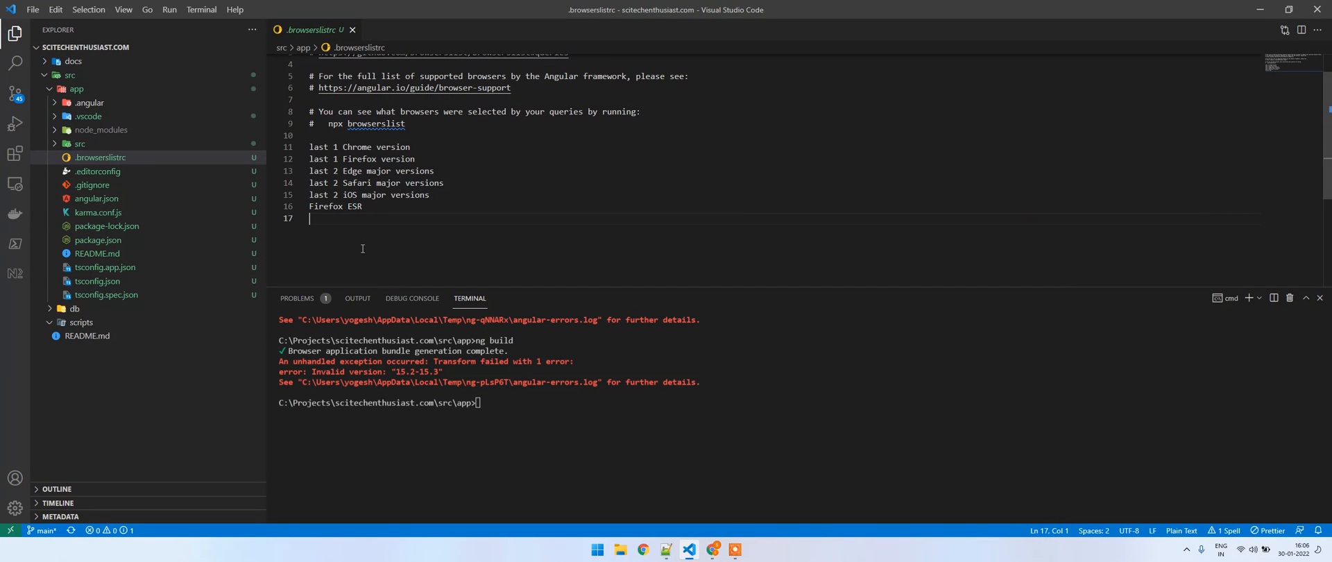
Append 'not ios_saf 15.2-15.3' at line 17 of .browserslistrc and save the file.
{"action": "type", "text": "not ios_saf 15.2-15.3"}
{"action": "type", "text": "not safari 15.2-15.3"}
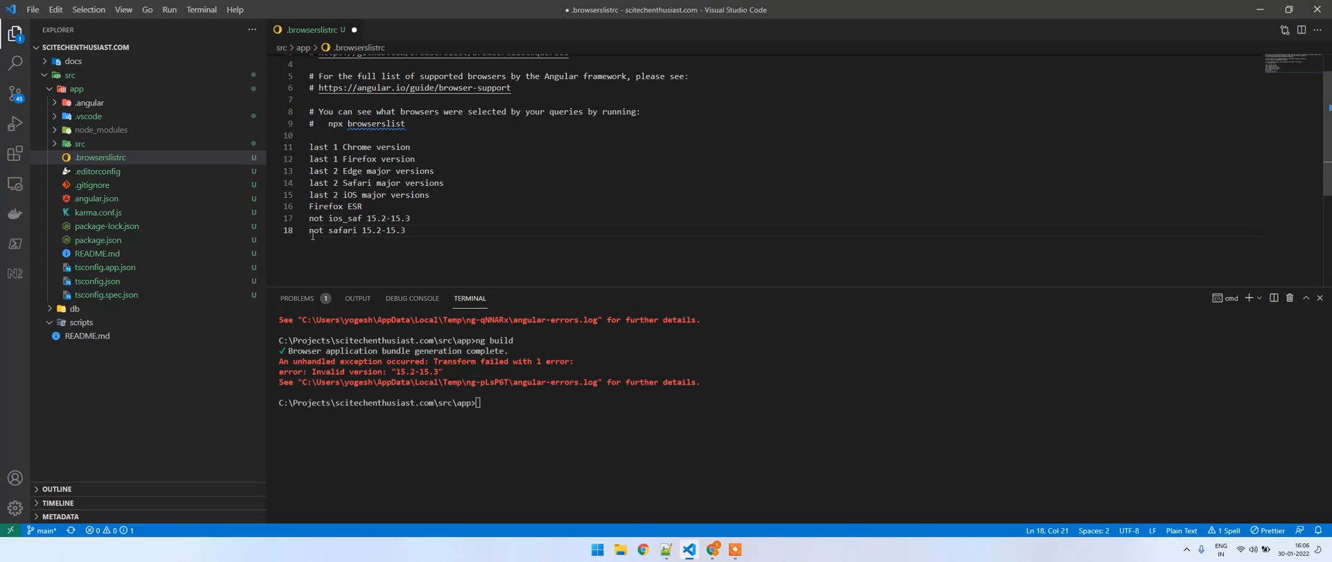
{"action": "key", "text": "Enter"}
{"action": "type", "text": "ng build"}
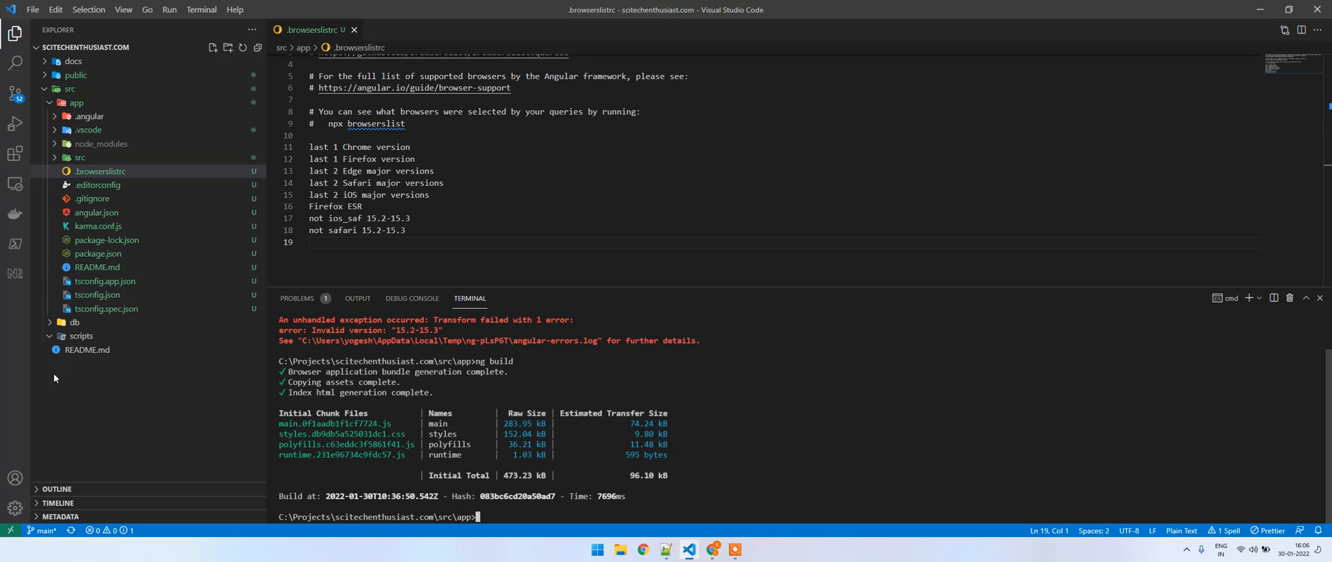
Expand the public folder to show index.html, favicon.ico, 3rdpartylicenses.txt and the hashed bundles.
{"action": "left_click", "coordinate": [75, 75]}
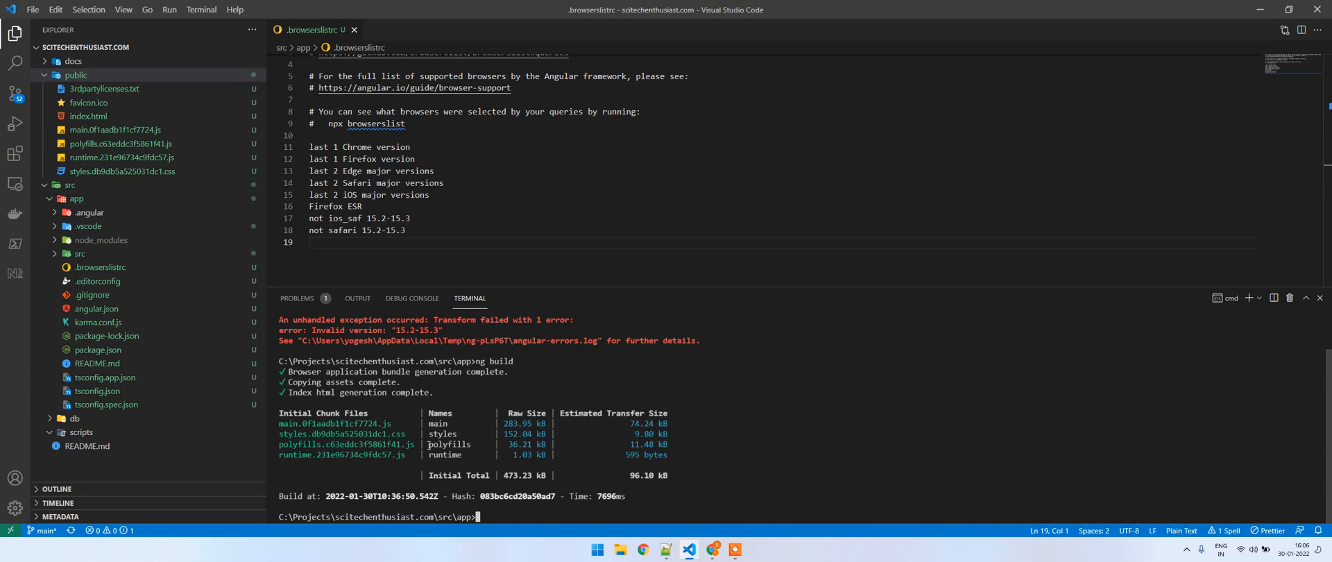
{"action": "mouse_move", "coordinate": [745, 537]}
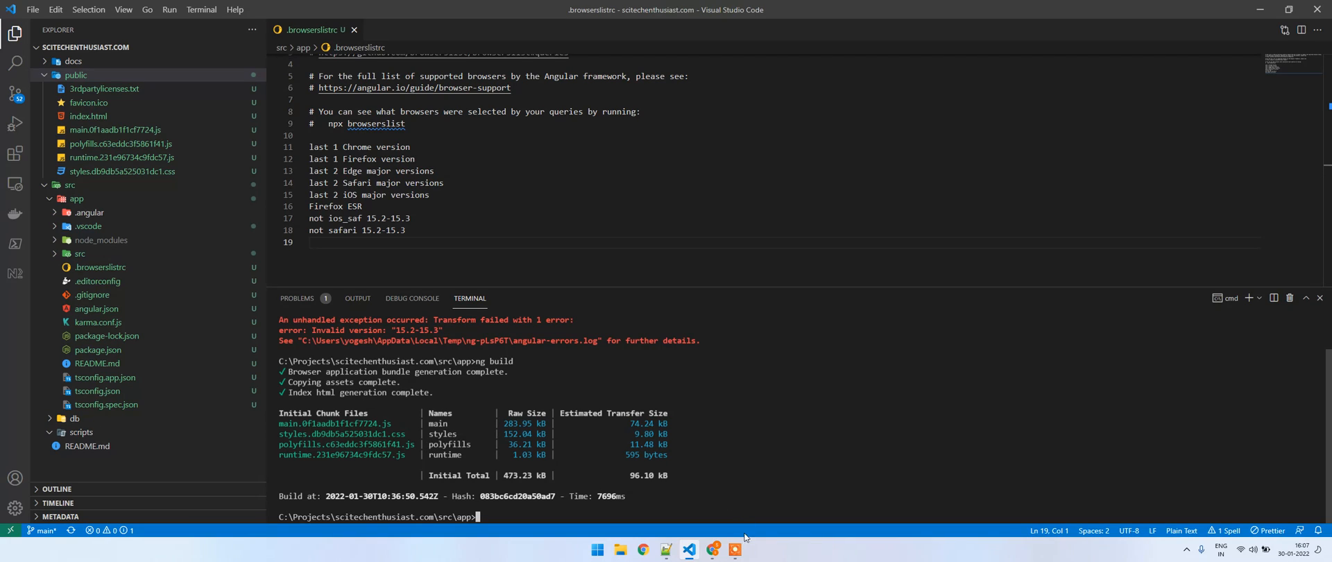